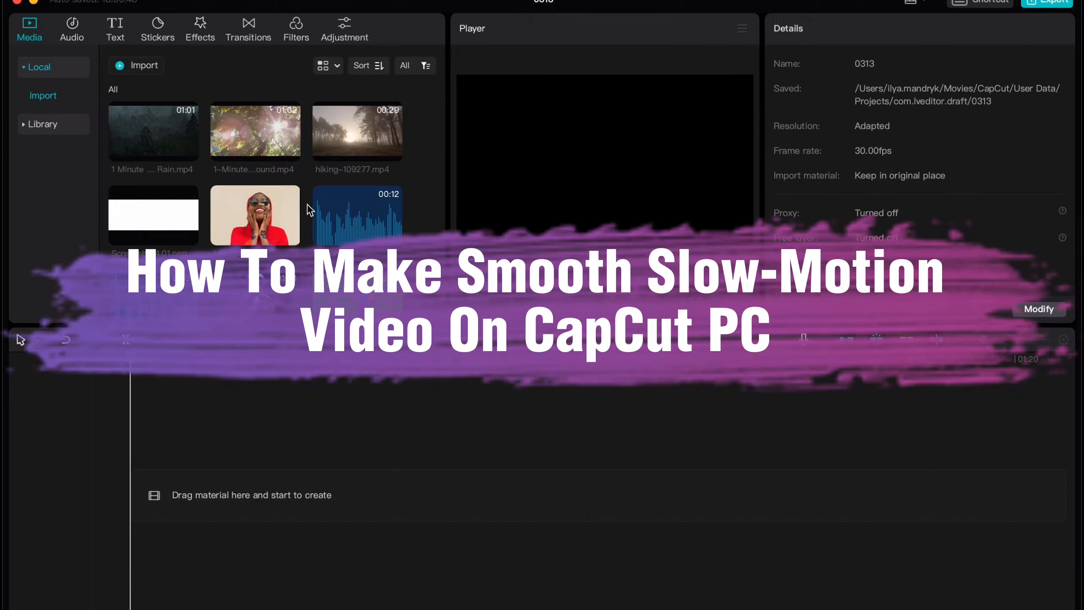
mouse_move(357, 131)
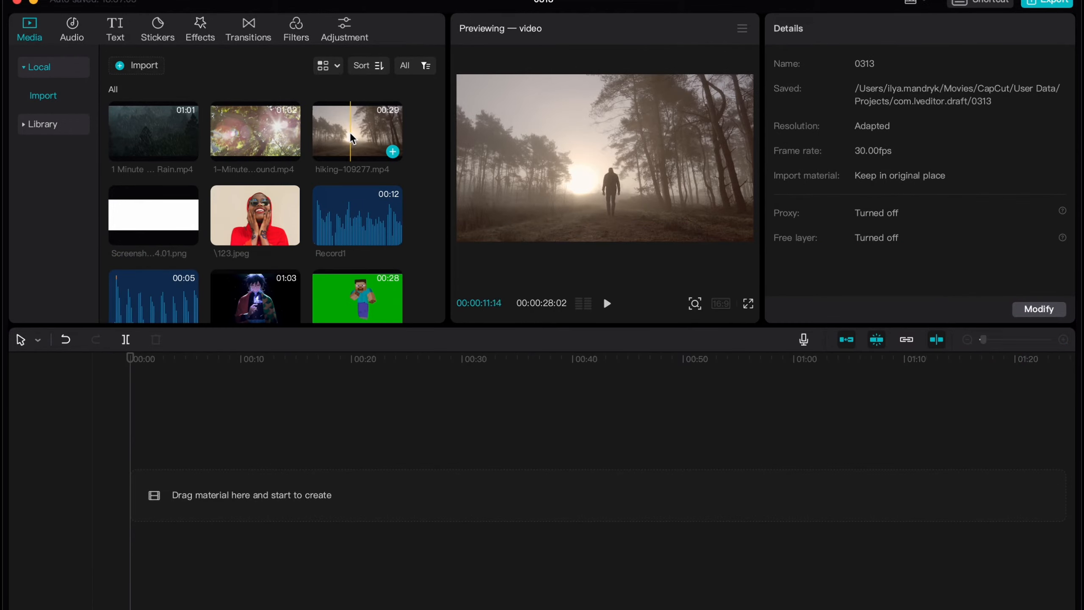
mouse_move(355, 131)
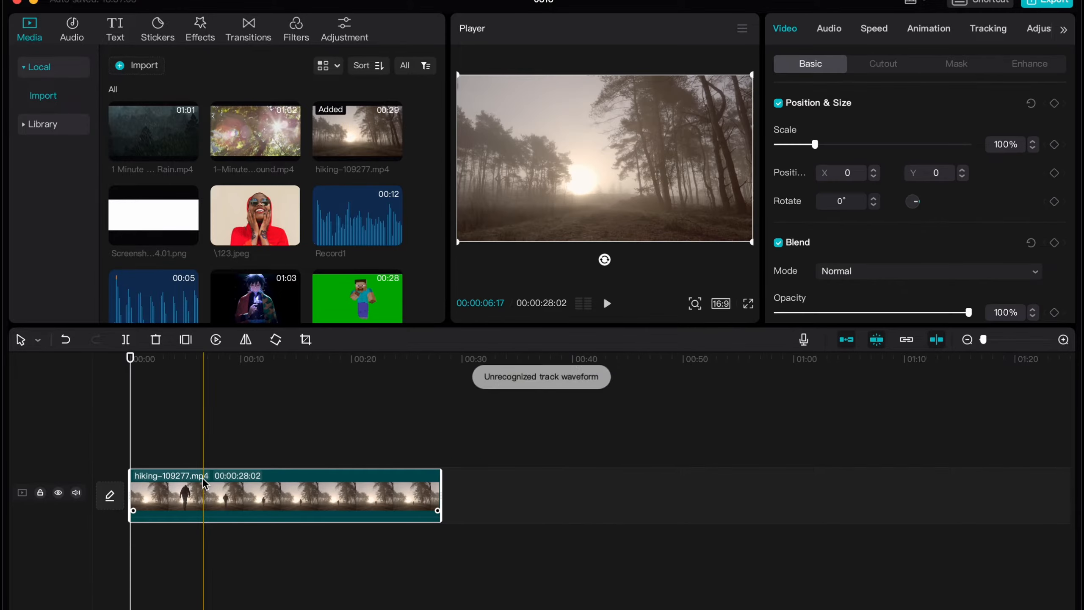
left_click(607, 304)
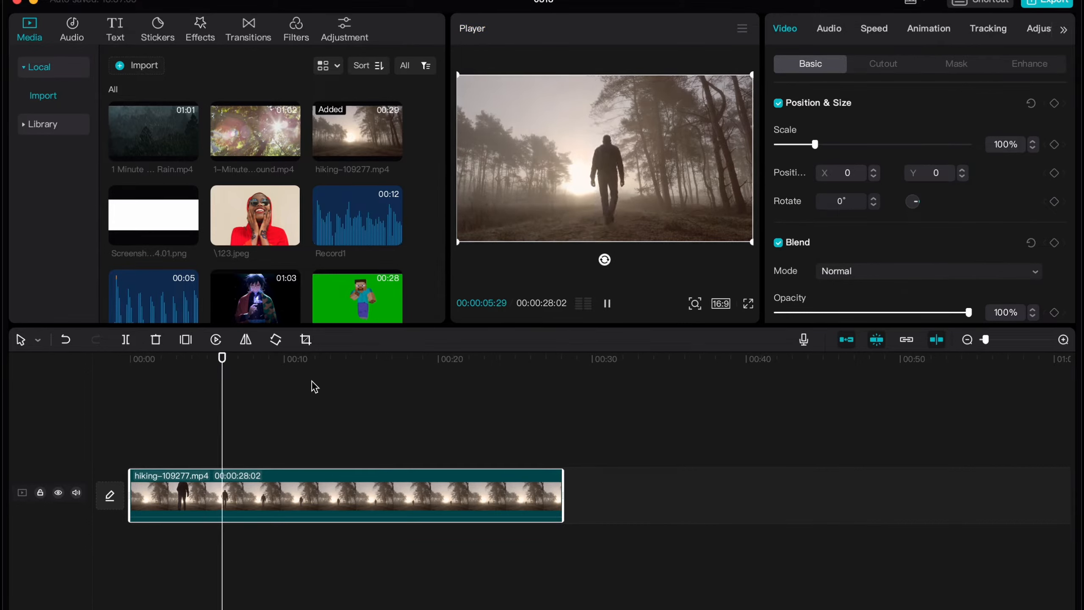
left_click(607, 304)
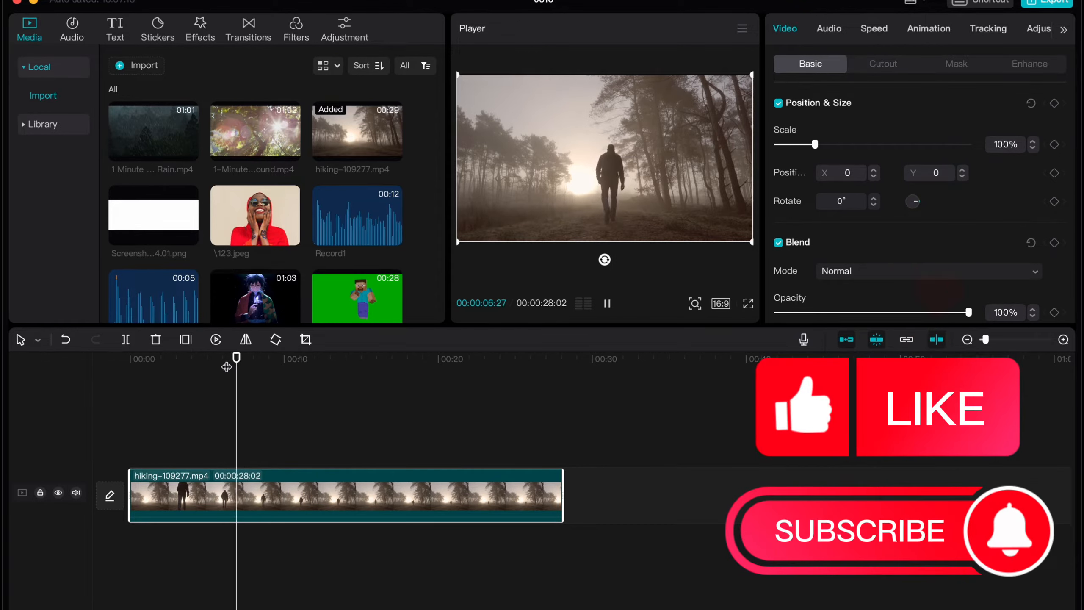
left_click(606, 303)
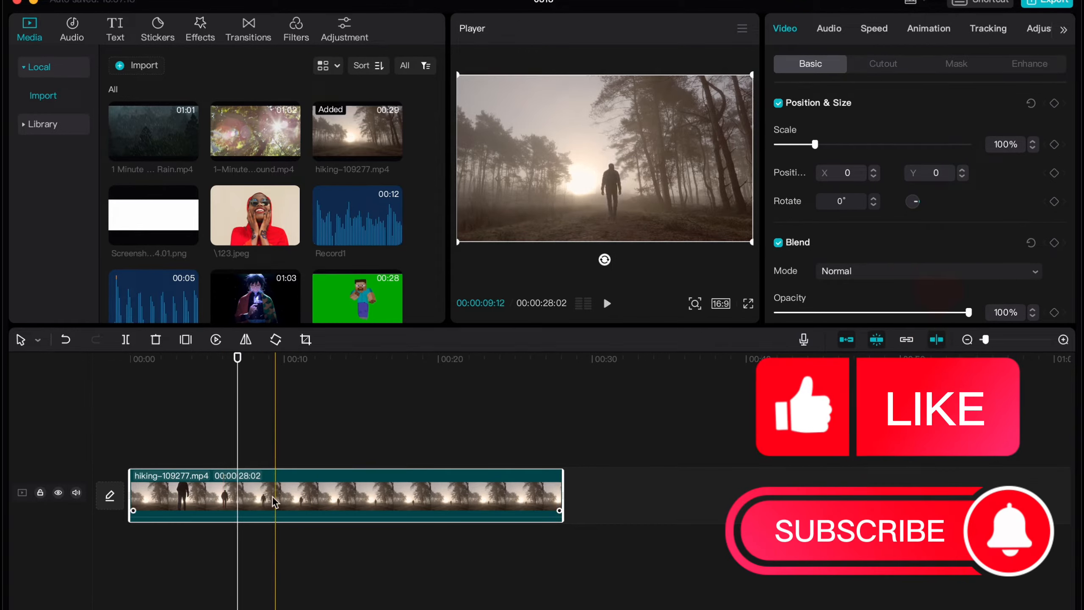
left_click(300, 358)
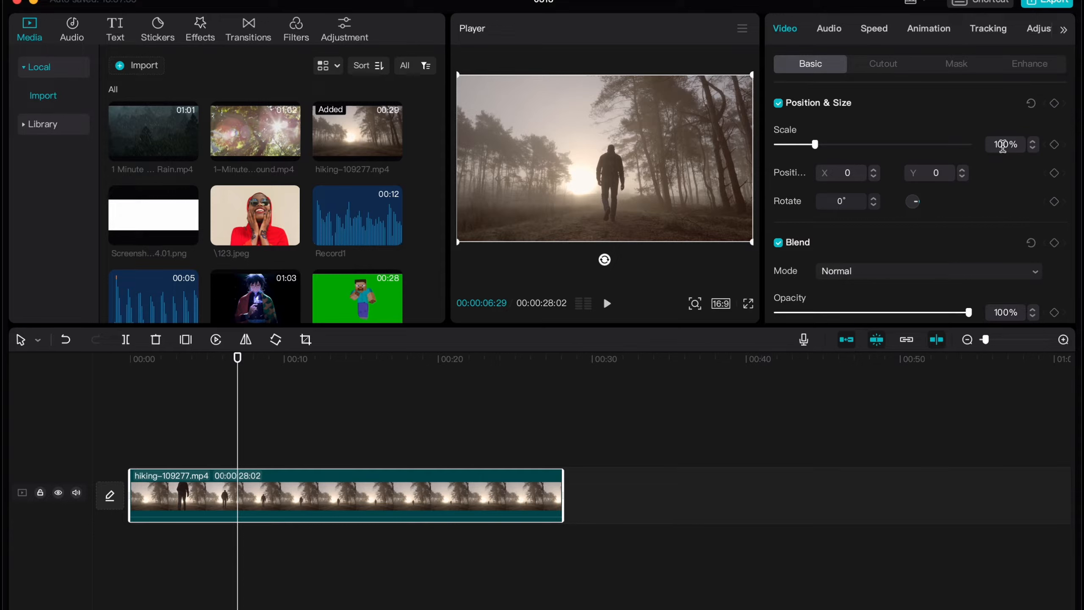
- Show the clip's Curve speed presets (Montage, Hero time, Bullet, Flash in) at 1.0x
left_click(874, 28)
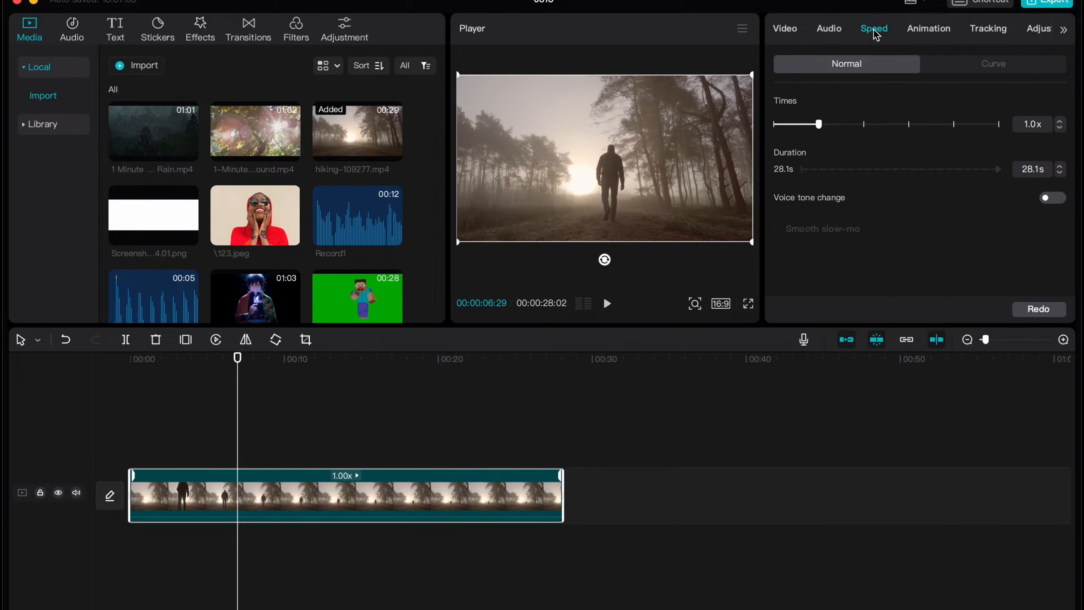
mouse_move(859, 33)
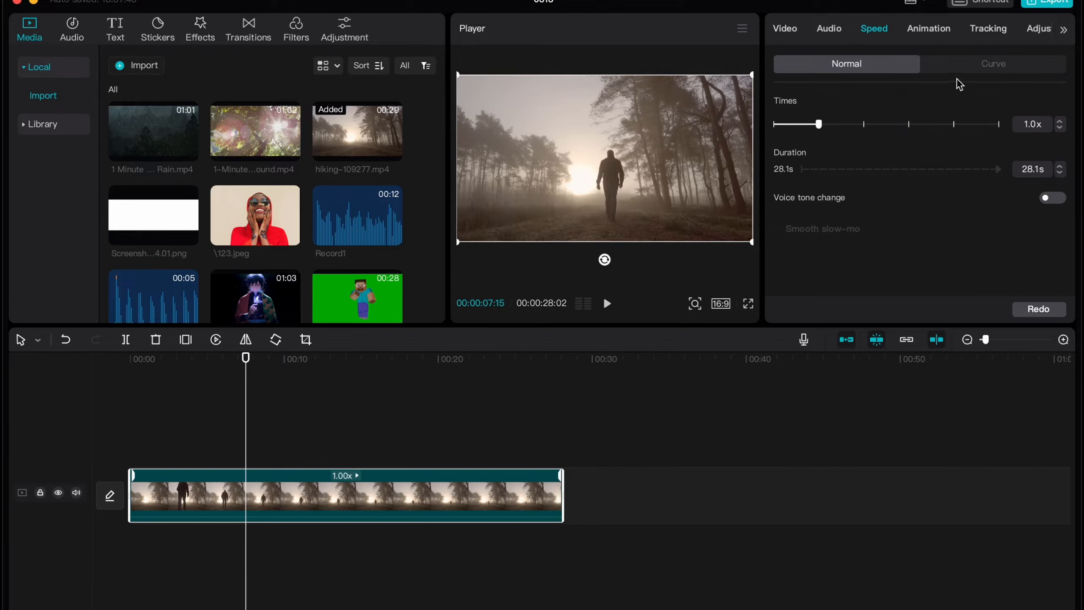
left_click(993, 64)
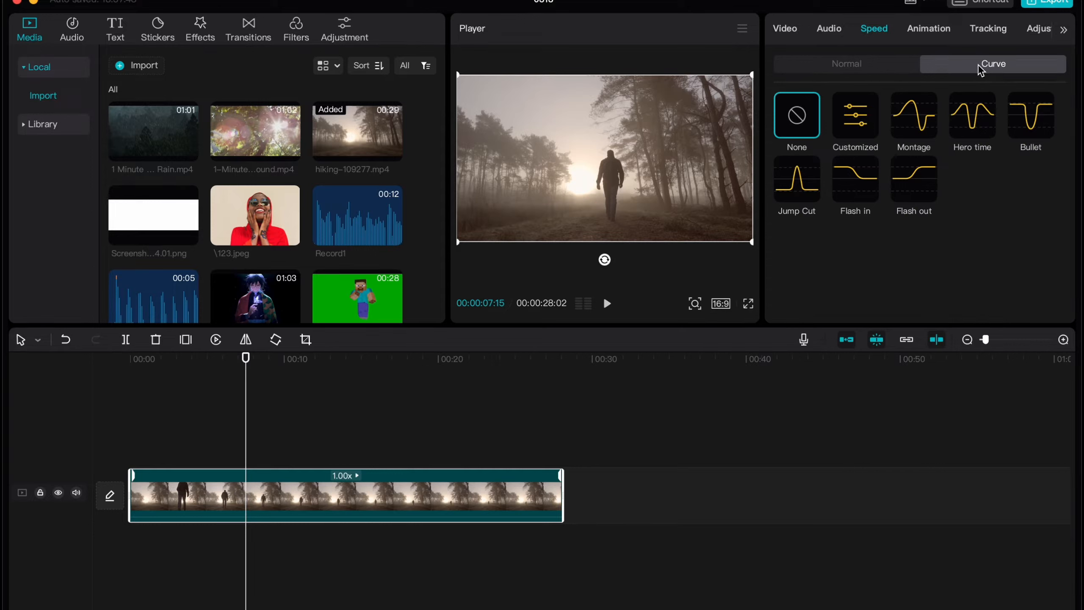
- Apply the Flash in speed curve to the hiking clip and bring up its curve editor
left_click(855, 179)
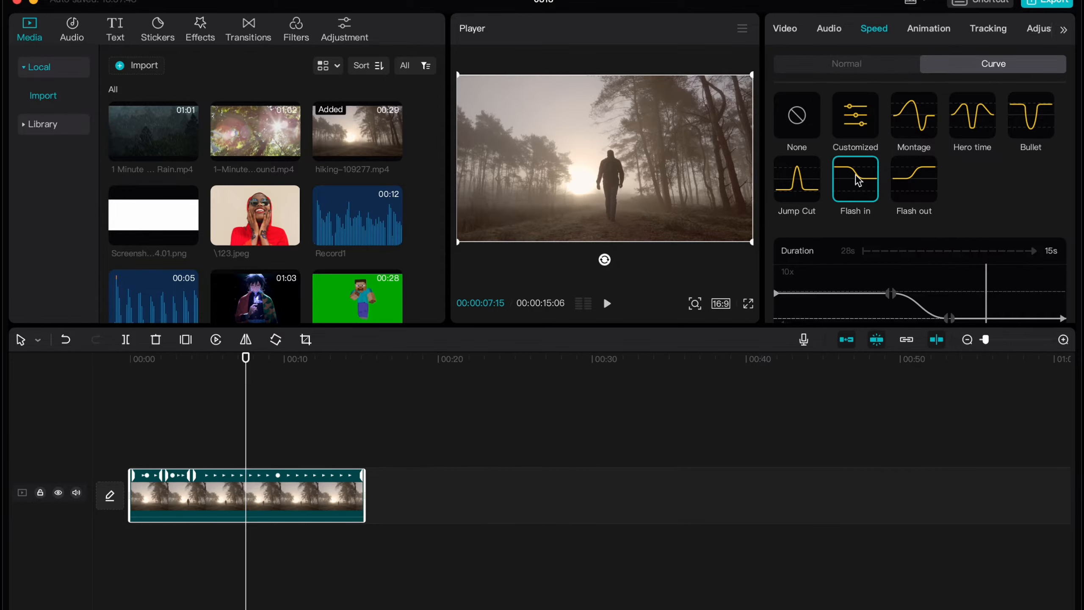
left_click(606, 303)
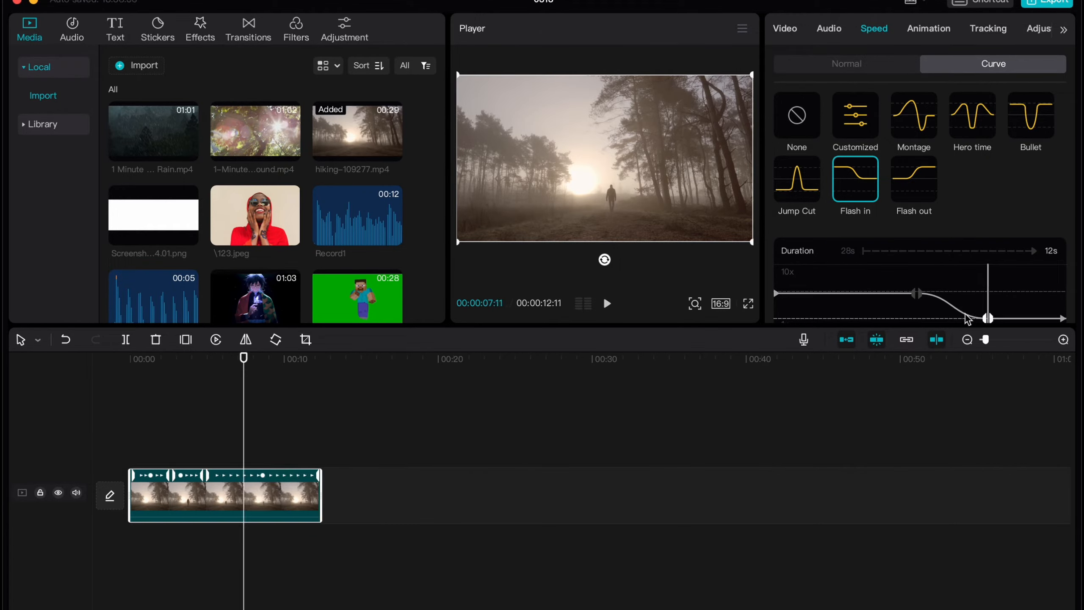
left_click(607, 303)
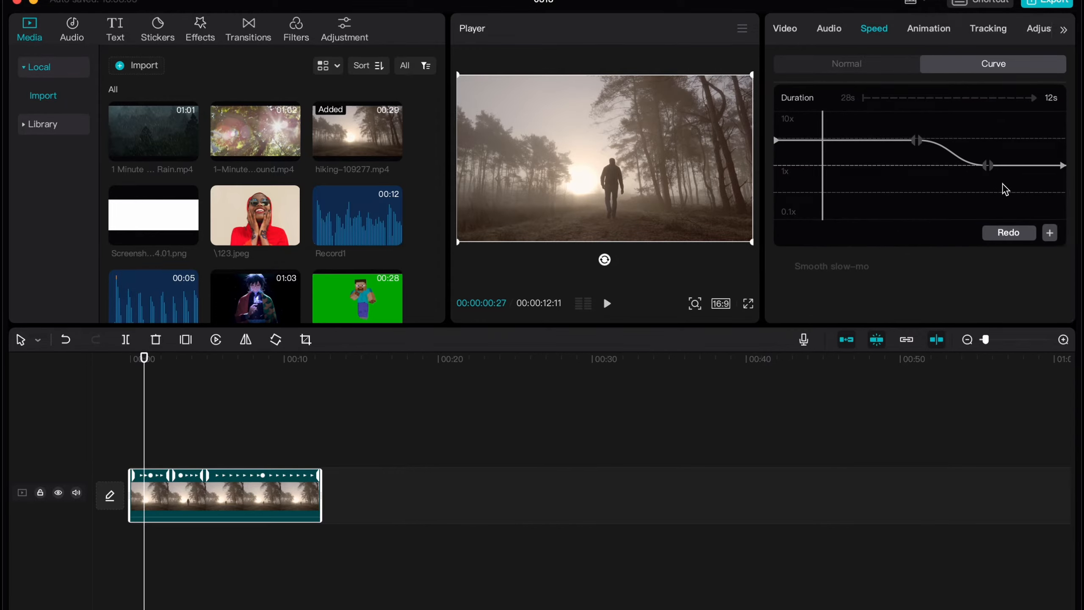
mouse_move(796, 153)
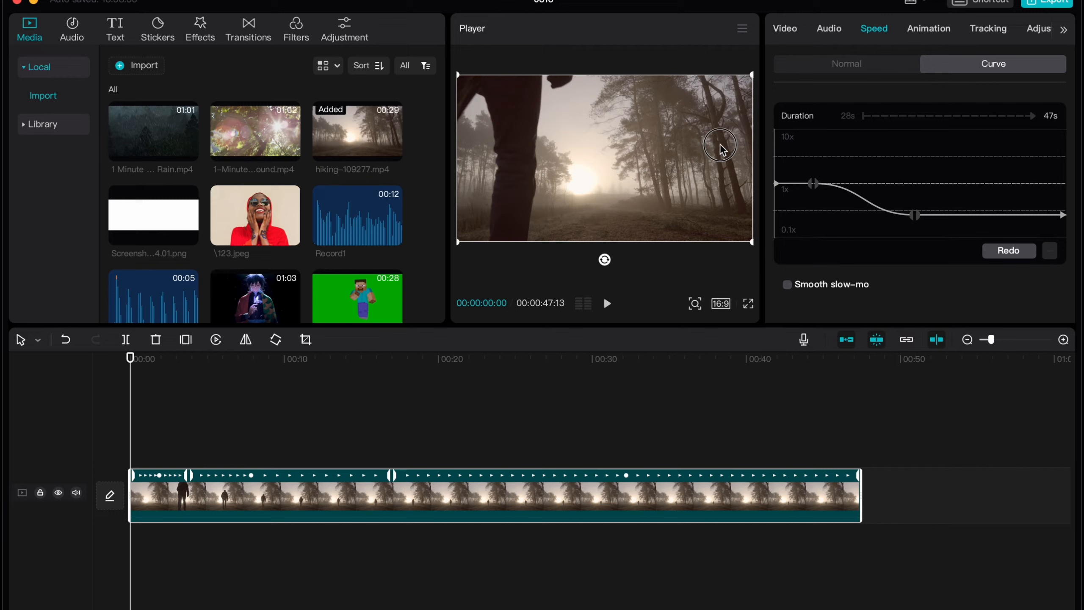
left_click(607, 303)
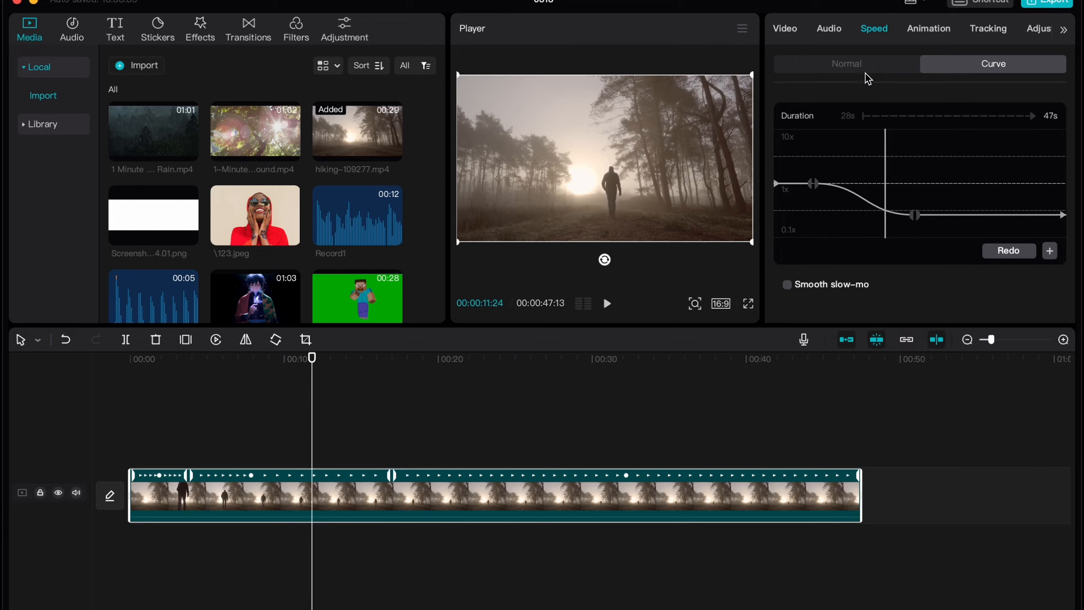
mouse_move(887, 77)
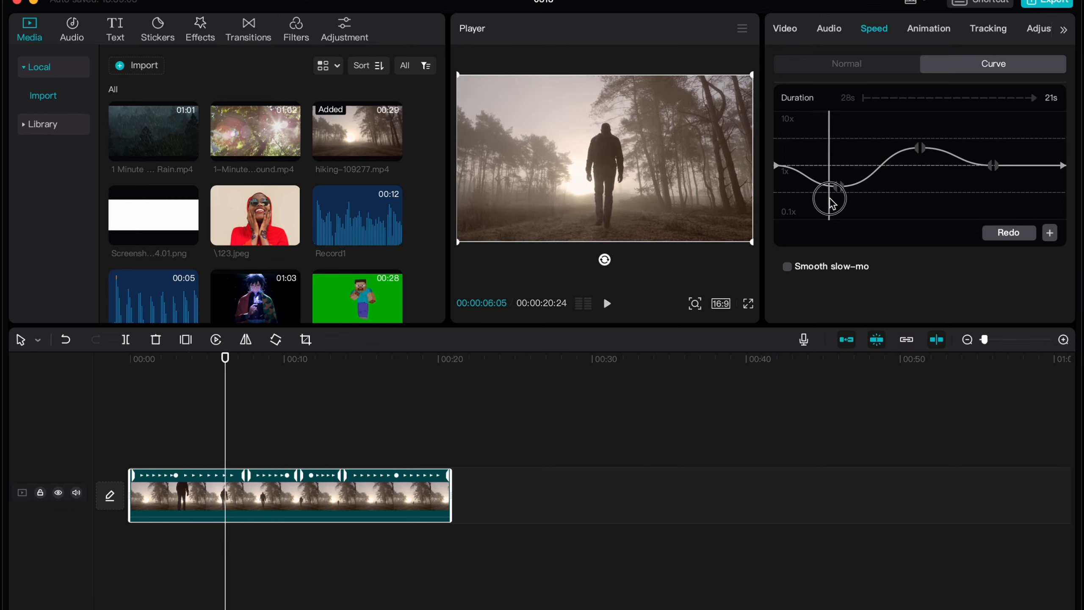
- Drag the curve's low point down to create the slow-motion dip, making the clip 21 seconds
left_click(607, 303)
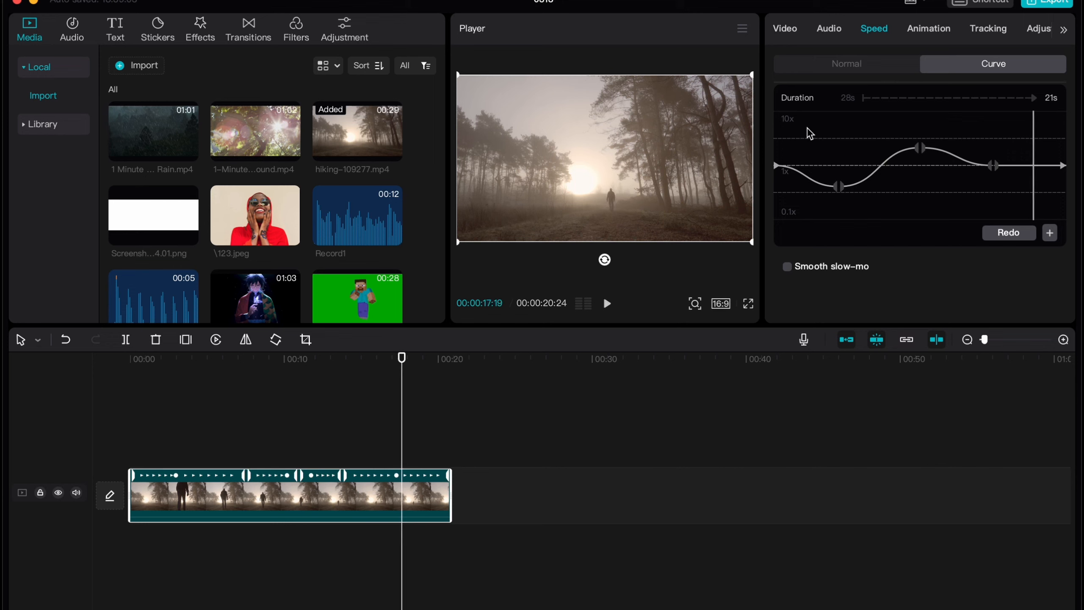
mouse_move(804, 133)
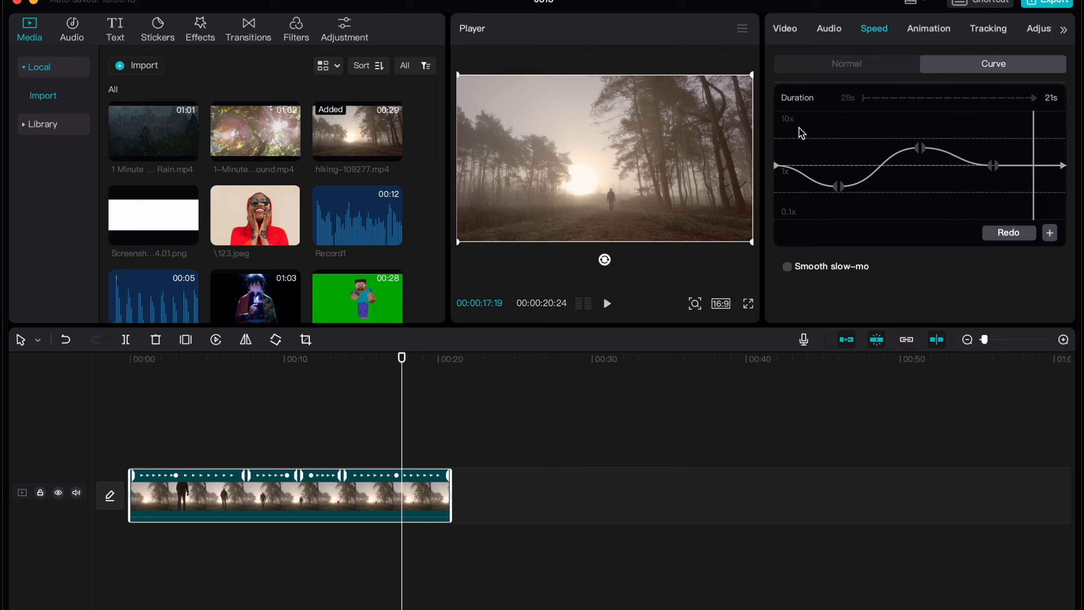
mouse_move(719, 45)
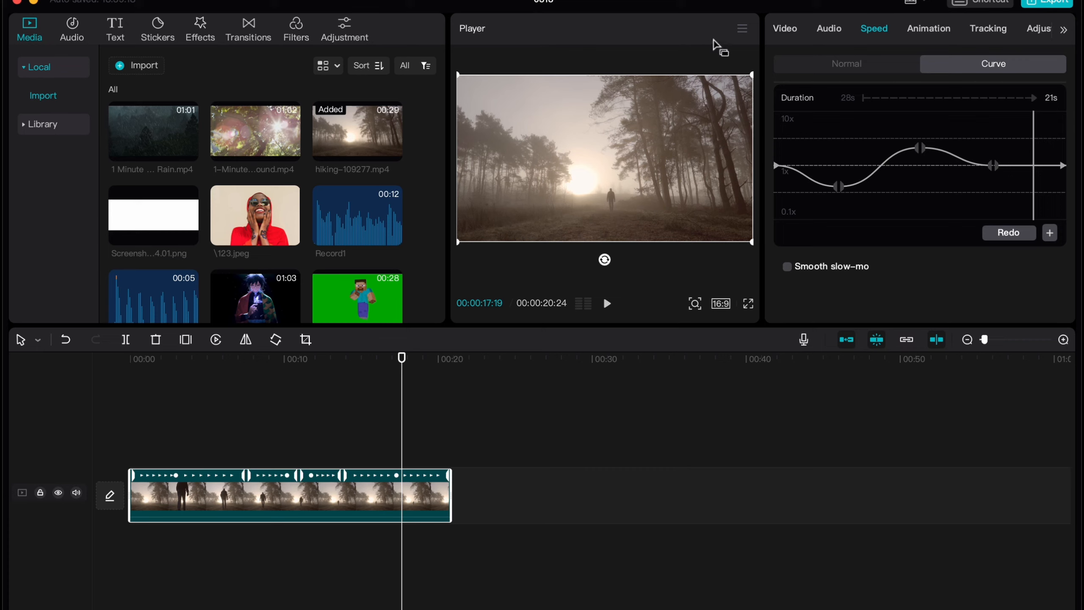